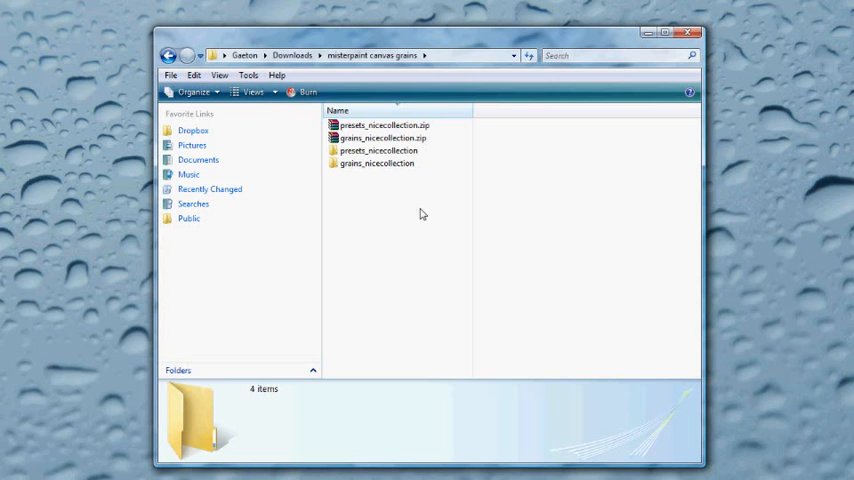
{"action": "mouse_move", "coordinate": [379, 213]}
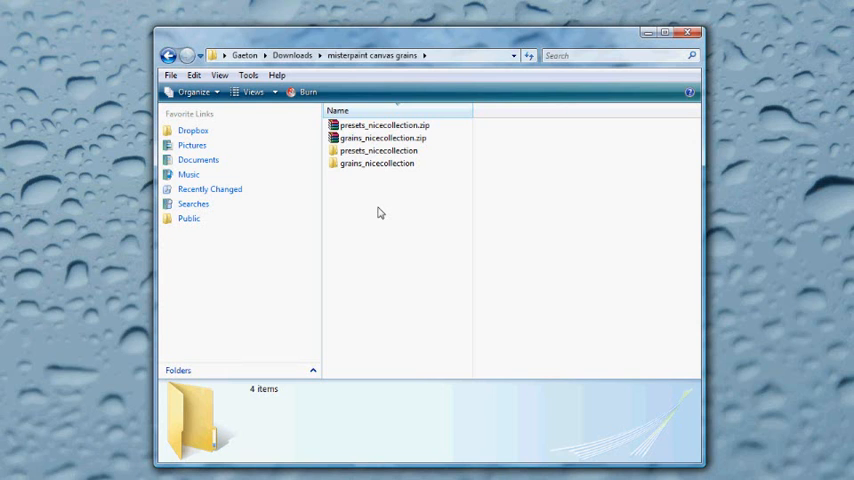
{"action": "mouse_move", "coordinate": [391, 210]}
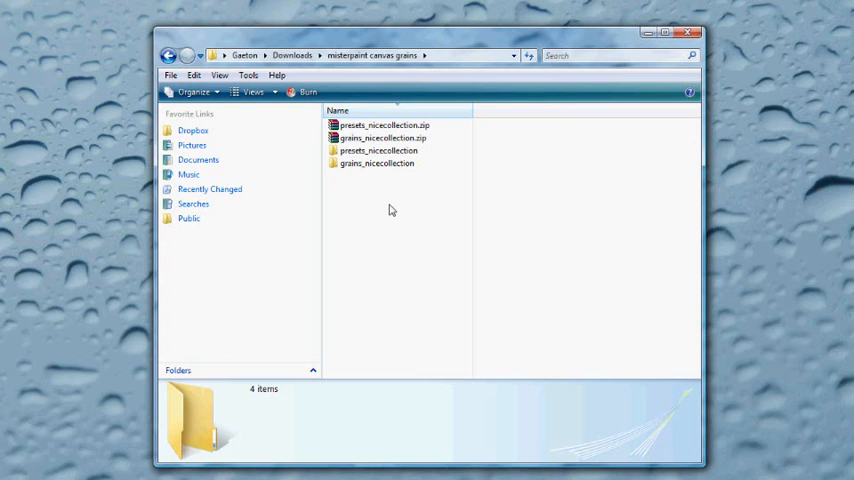
{"action": "mouse_move", "coordinate": [382, 192]}
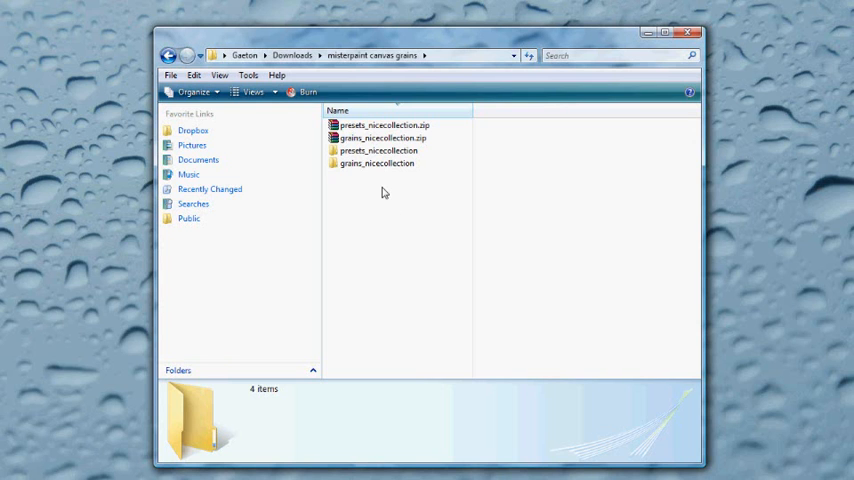
Browse the downloaded presets_nicecollection and grains_nicecollection folders, then open the user canvas presets folder
{"action": "left_click", "coordinate": [377, 163]}
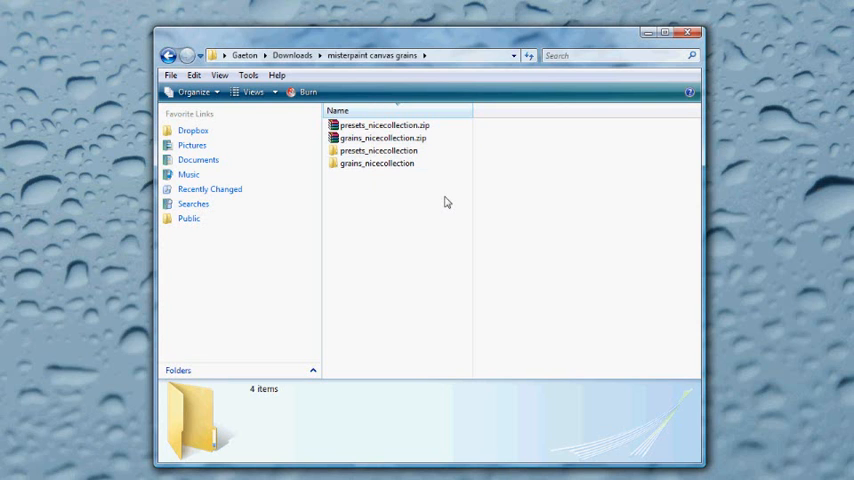
{"action": "mouse_move", "coordinate": [377, 163]}
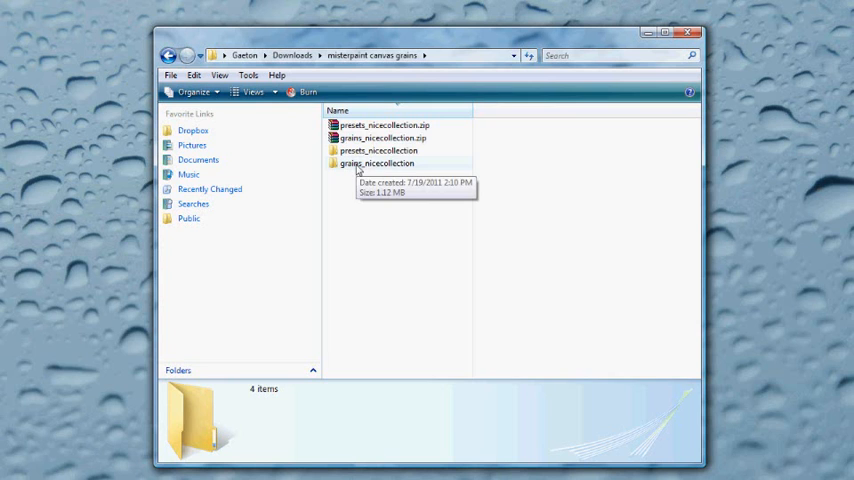
{"action": "mouse_move", "coordinate": [380, 138]}
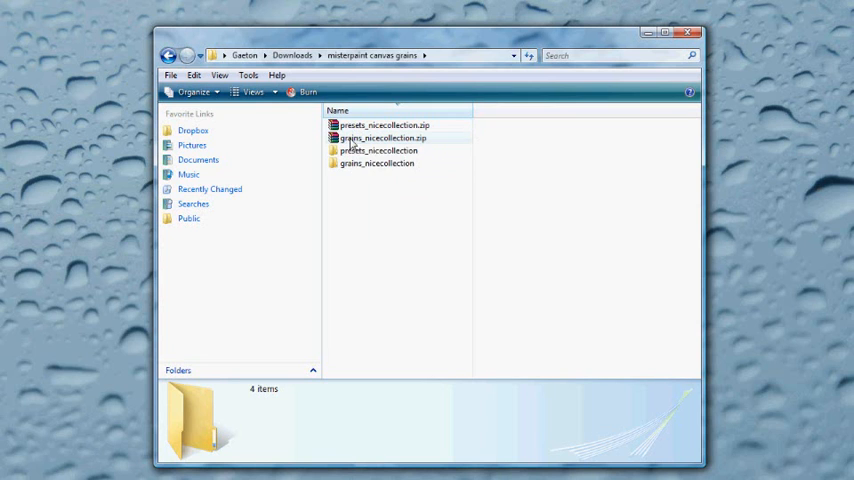
{"action": "mouse_move", "coordinate": [415, 143]}
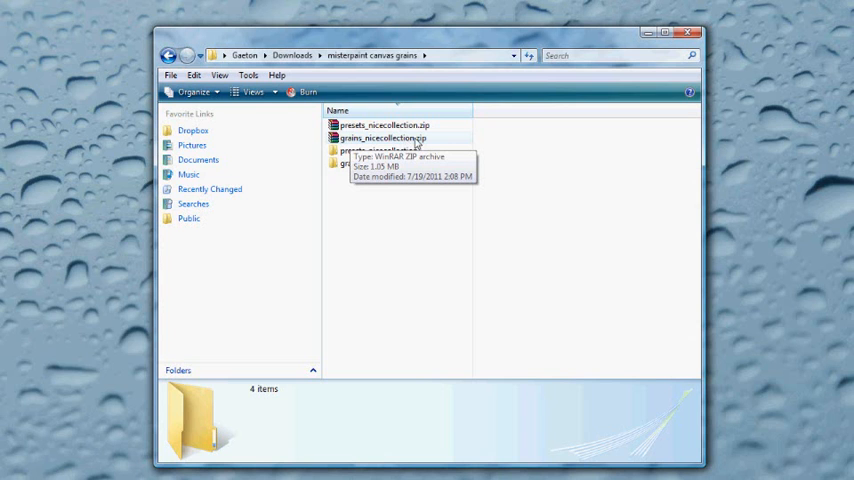
{"action": "mouse_move", "coordinate": [380, 213]}
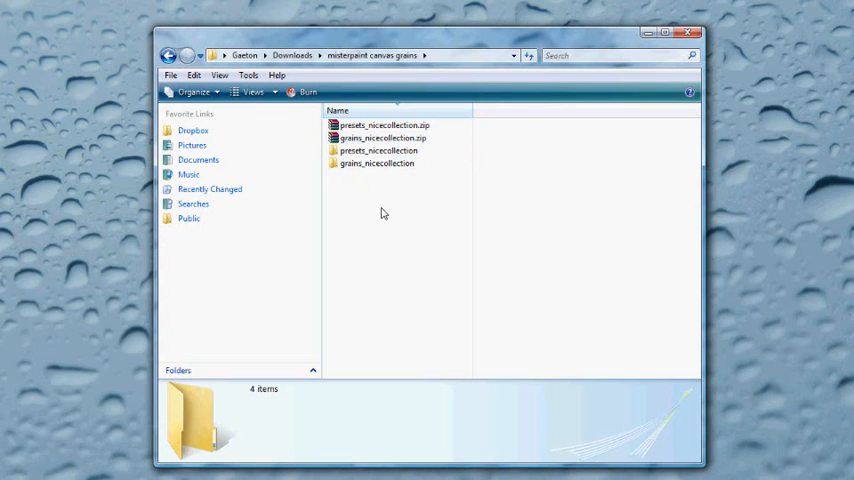
{"action": "mouse_move", "coordinate": [378, 150]}
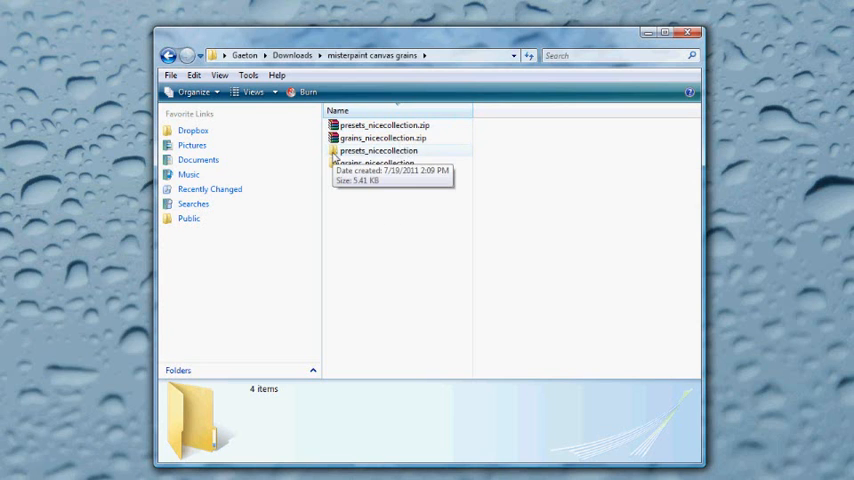
{"action": "mouse_move", "coordinate": [340, 163]}
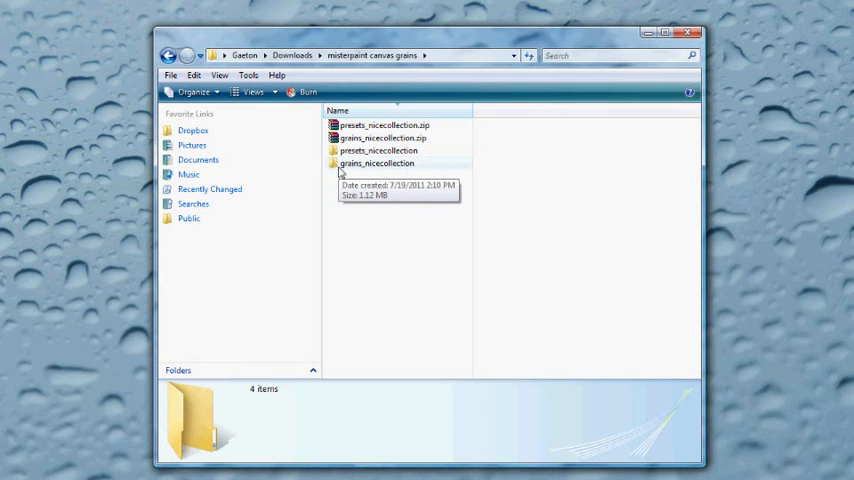
{"action": "mouse_move", "coordinate": [356, 246]}
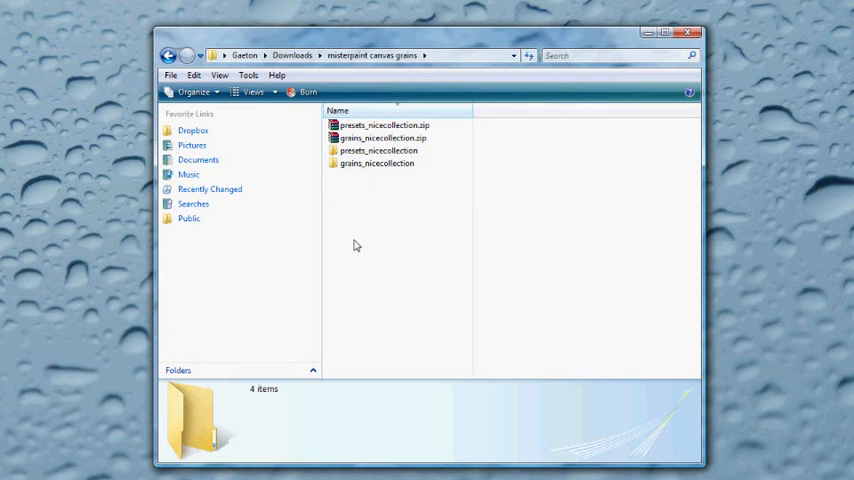
{"action": "mouse_move", "coordinate": [378, 155]}
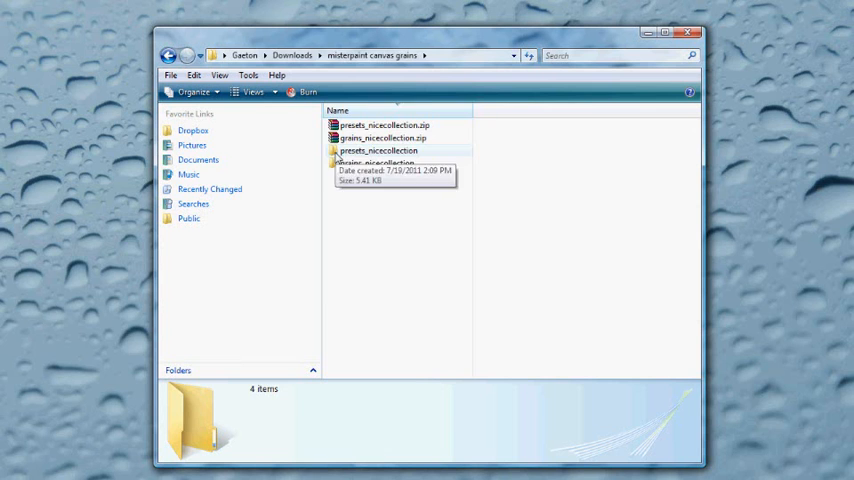
{"action": "double_click", "coordinate": [378, 150]}
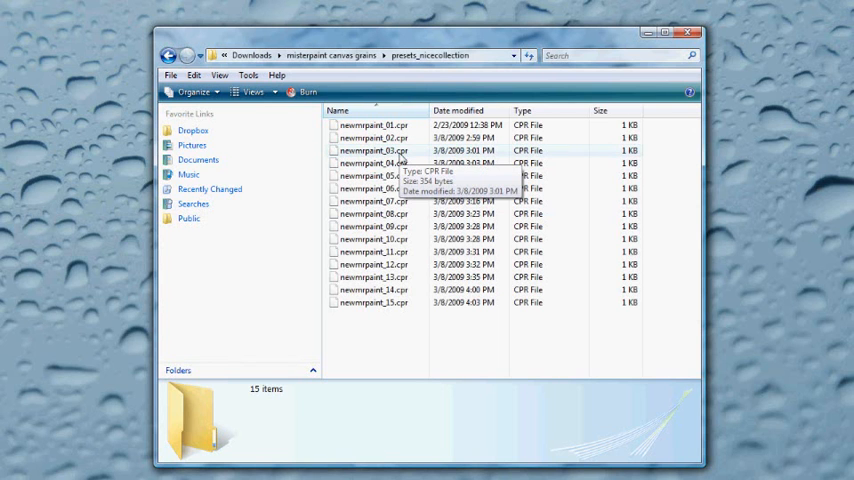
{"action": "mouse_move", "coordinate": [413, 315]}
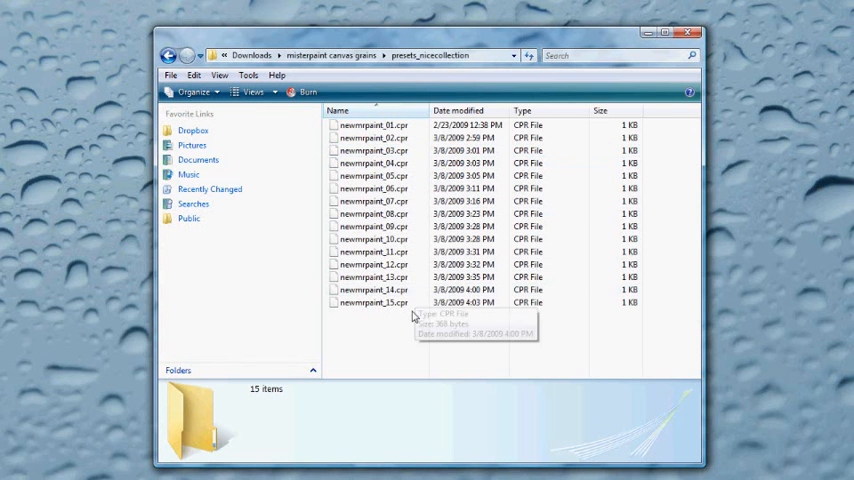
{"action": "mouse_move", "coordinate": [390, 150]}
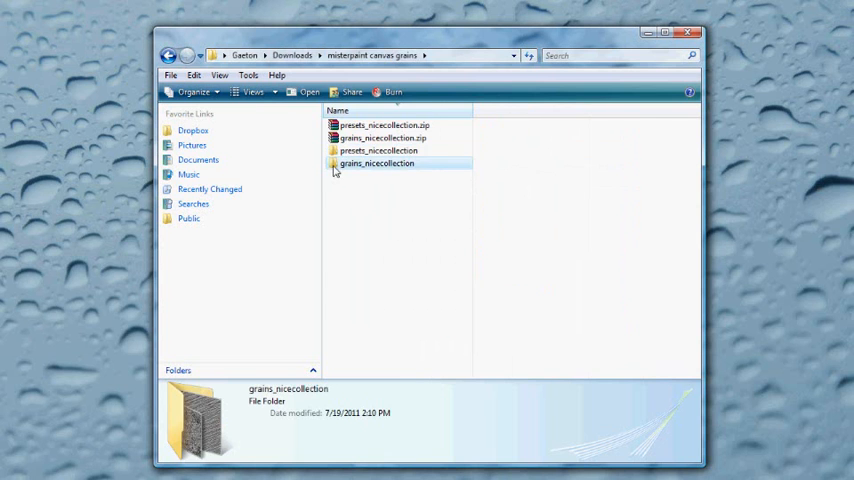
{"action": "double_click", "coordinate": [376, 163]}
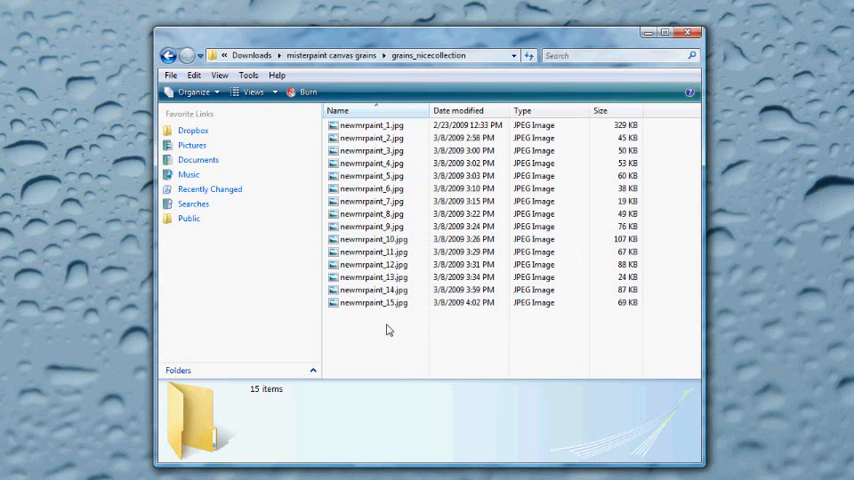
{"action": "mouse_move", "coordinate": [392, 338]}
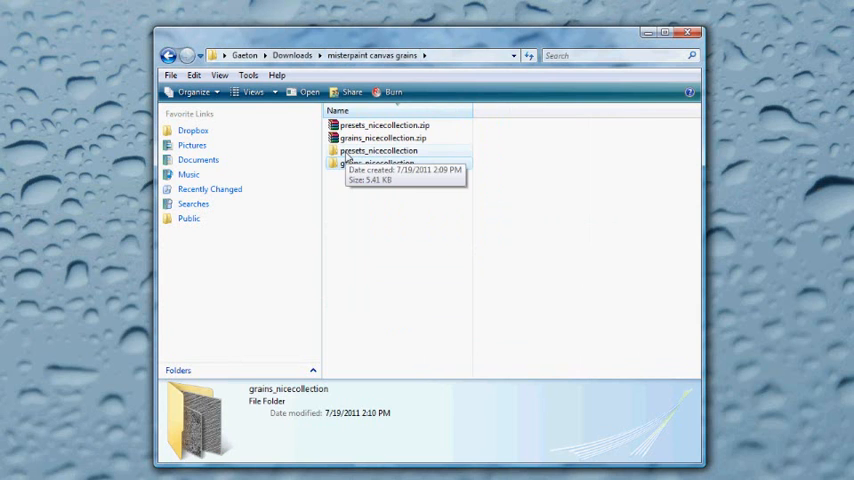
{"action": "left_click", "coordinate": [378, 150]}
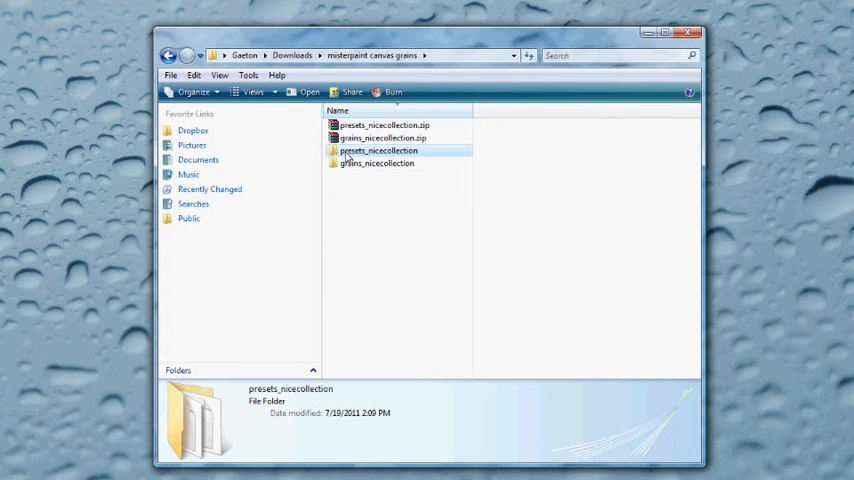
{"action": "left_click", "coordinate": [377, 163]}
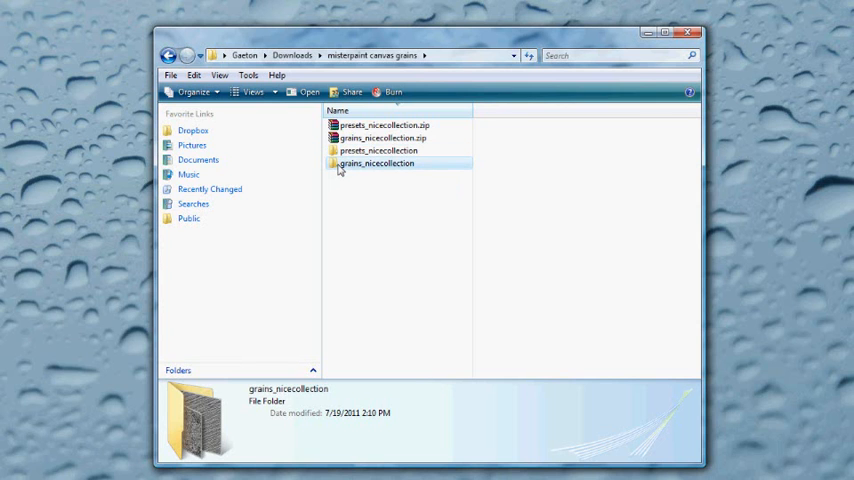
{"action": "left_click", "coordinate": [359, 205]}
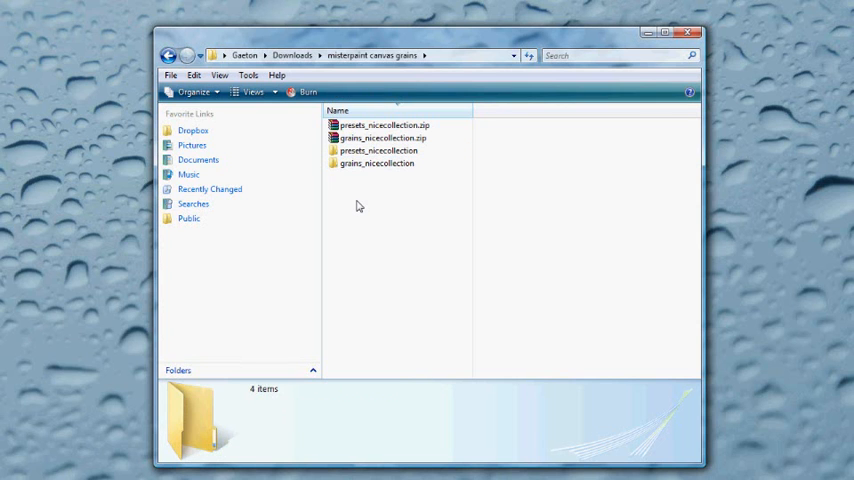
{"action": "mouse_move", "coordinate": [490, 223]}
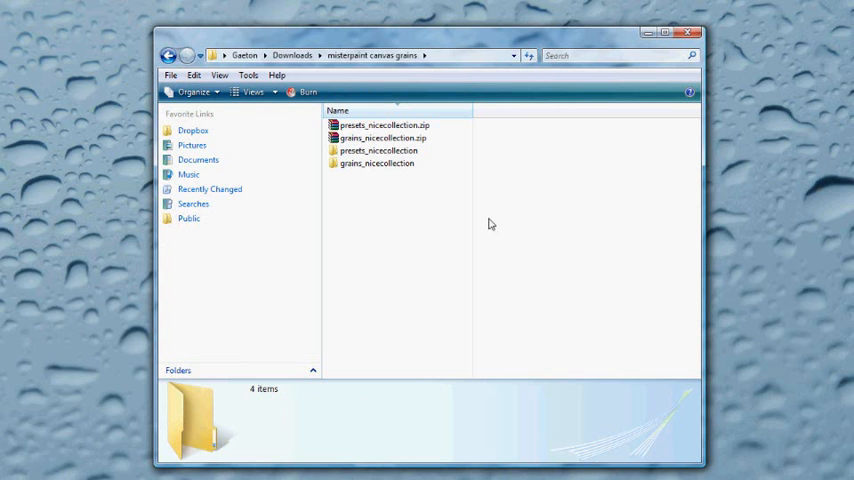
{"action": "mouse_move", "coordinate": [417, 200]}
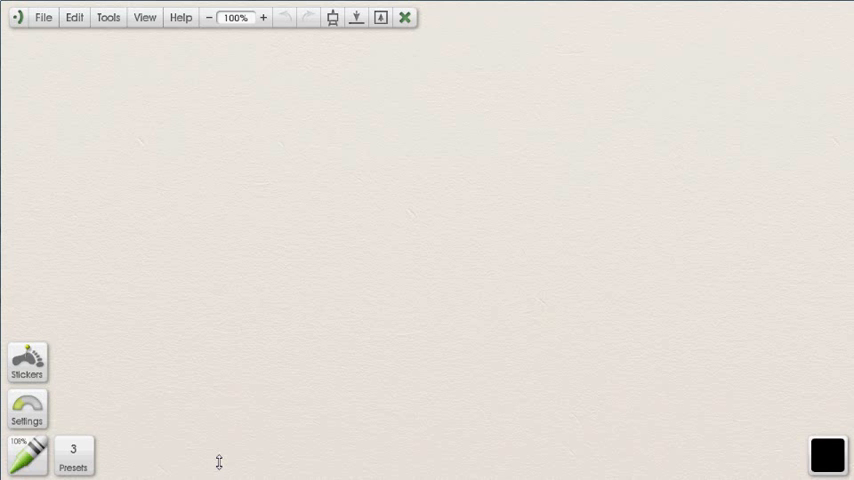
{"action": "mouse_move", "coordinate": [295, 202]}
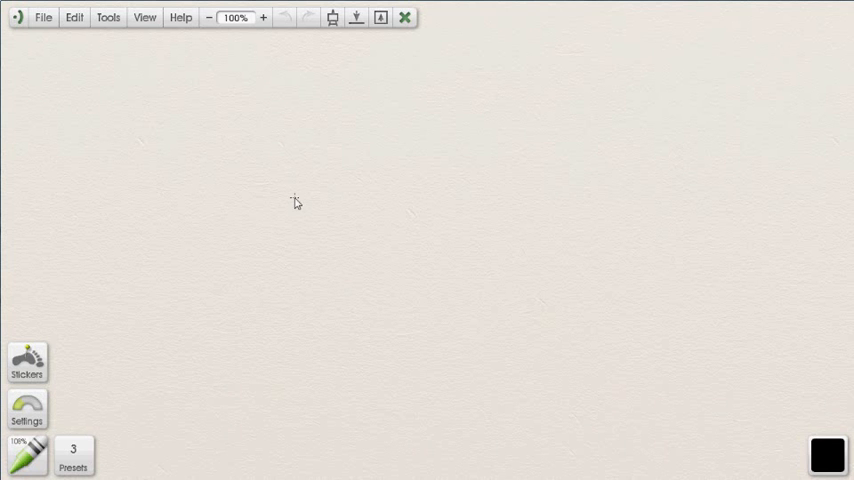
{"action": "mouse_move", "coordinate": [53, 110]}
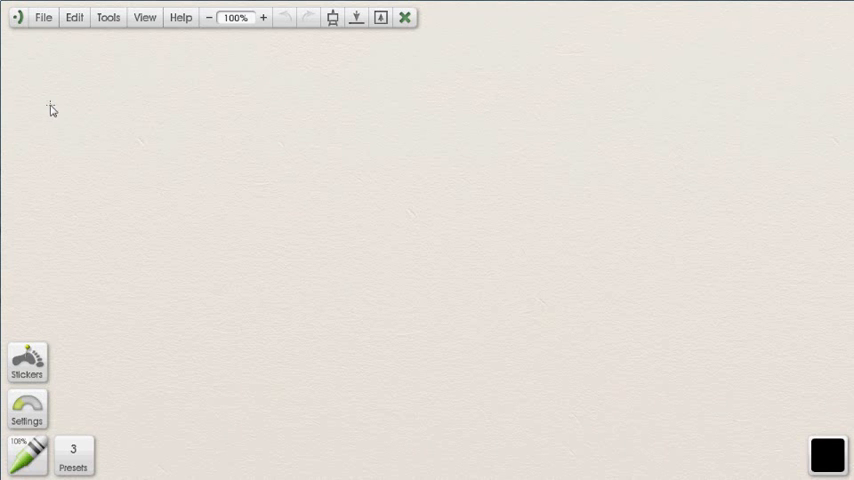
{"action": "left_click", "coordinate": [108, 17]}
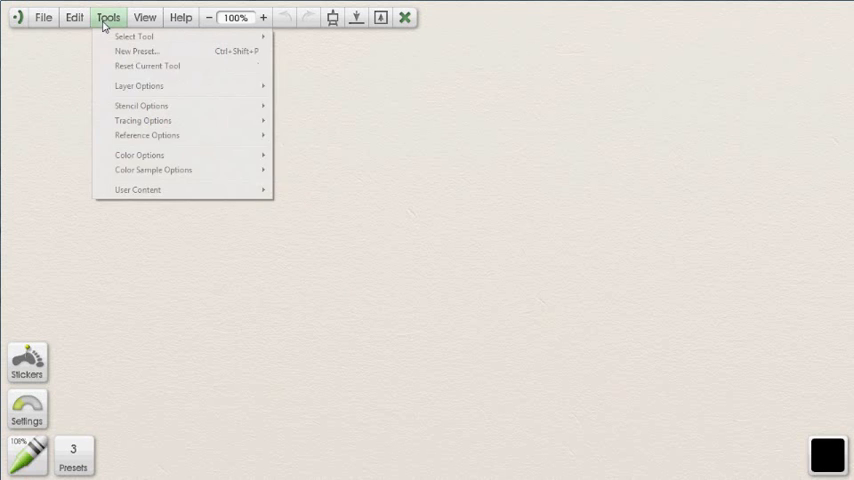
{"action": "mouse_move", "coordinate": [137, 190]}
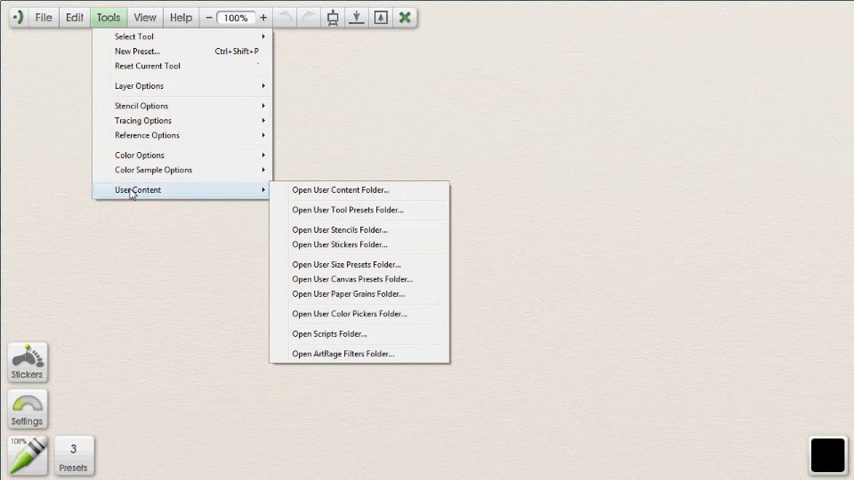
{"action": "mouse_move", "coordinate": [357, 270]}
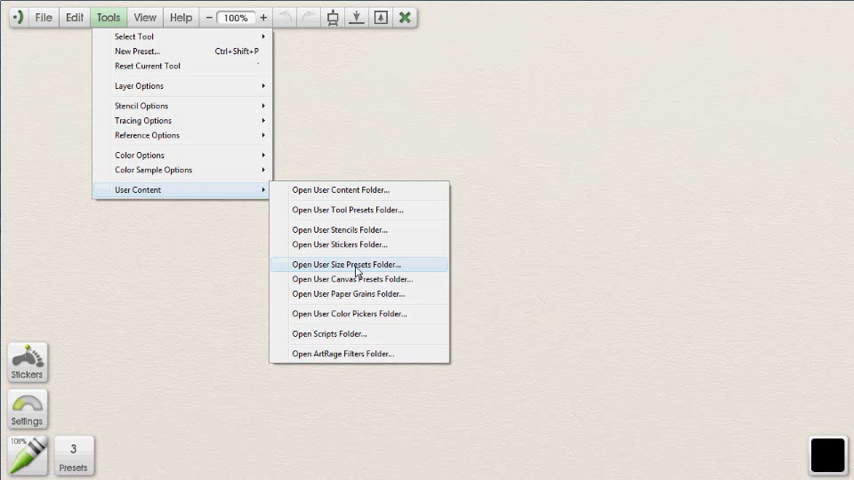
{"action": "mouse_move", "coordinate": [351, 212]}
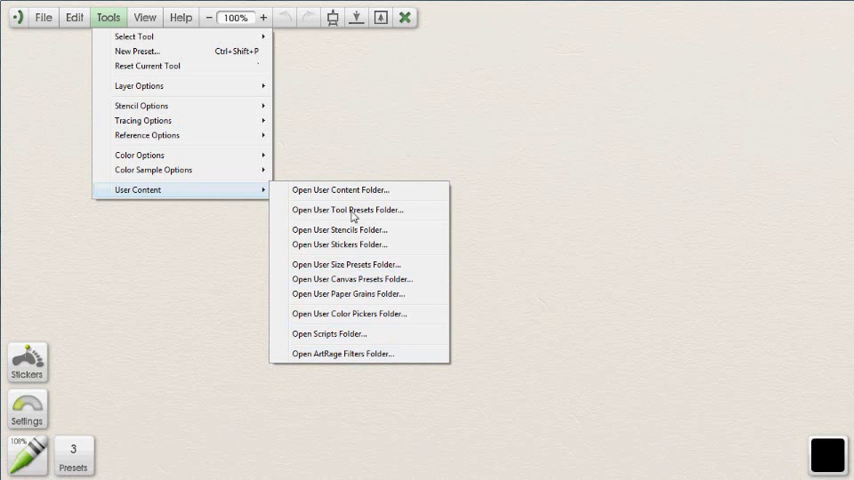
{"action": "mouse_move", "coordinate": [350, 279]}
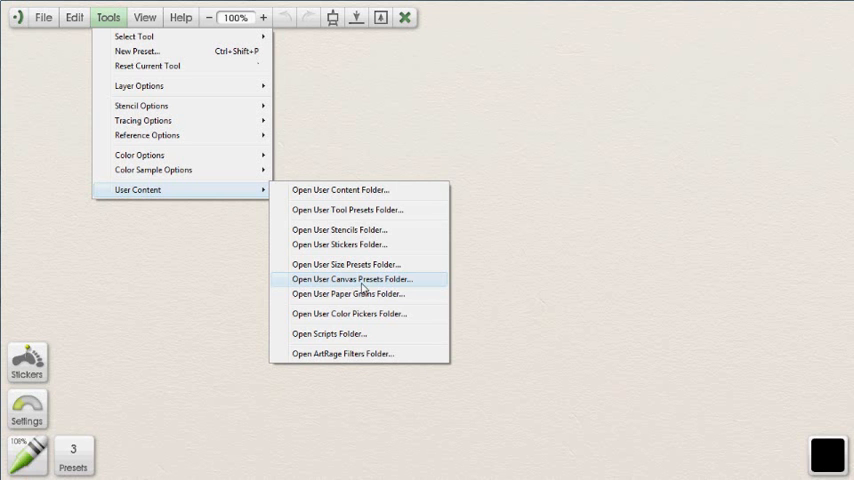
{"action": "left_click", "coordinate": [351, 279]}
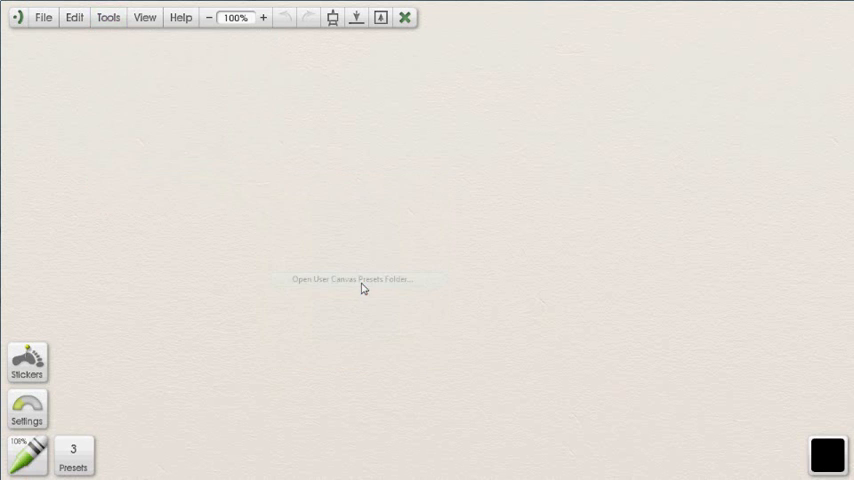
Open the Canvases presets folder and select presets_nicecollection in Downloads for moving
{"action": "left_click", "coordinate": [351, 279]}
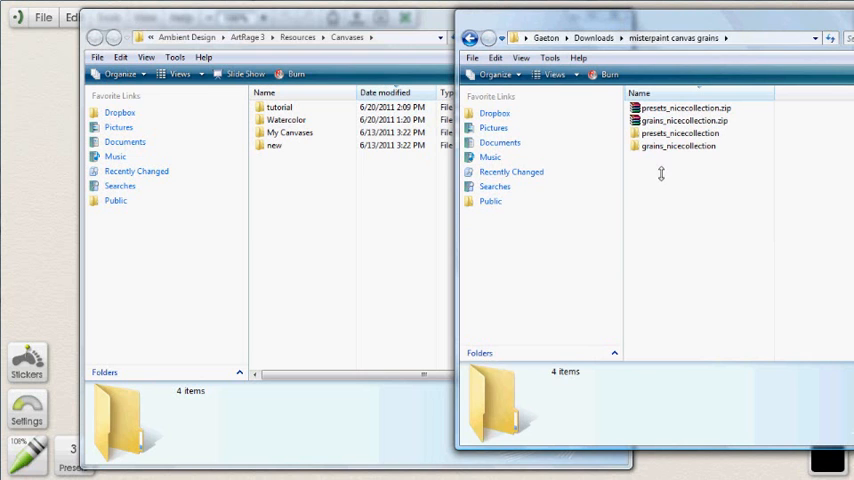
{"action": "mouse_move", "coordinate": [680, 133]}
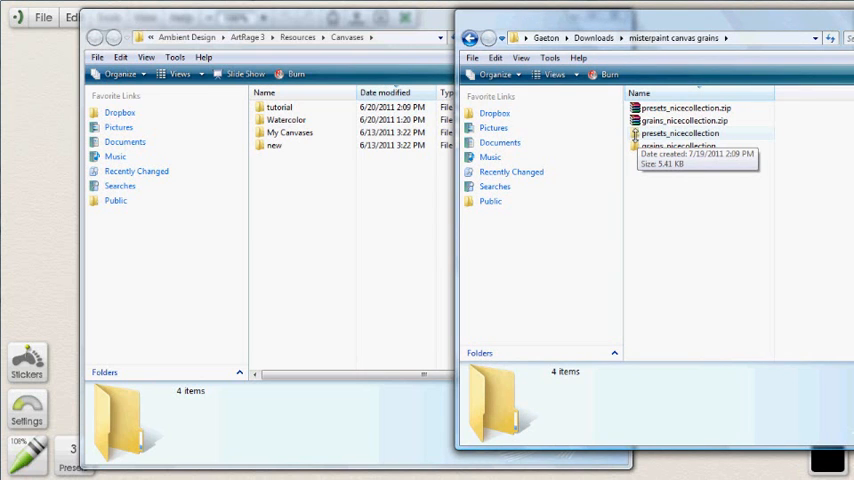
{"action": "mouse_move", "coordinate": [668, 133]}
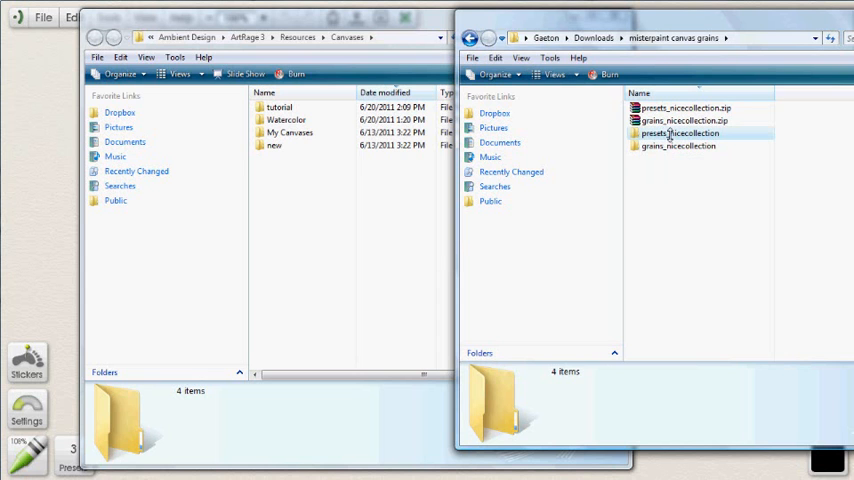
{"action": "left_click", "coordinate": [680, 133]}
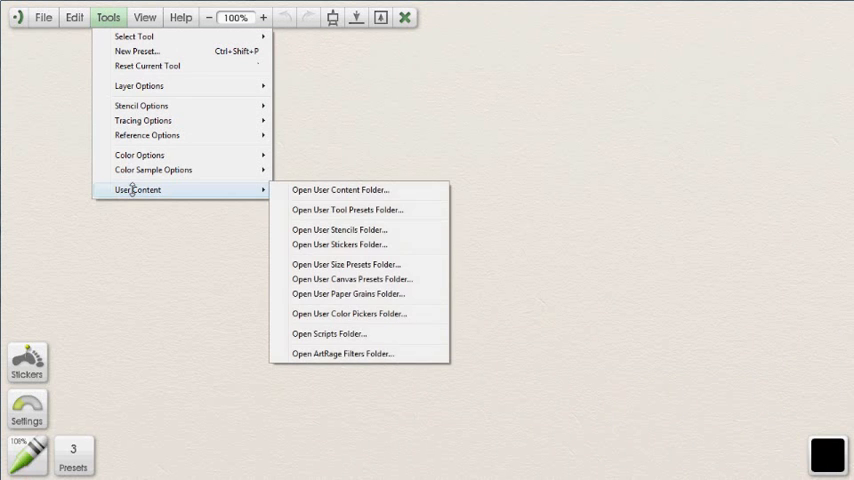
{"action": "mouse_move", "coordinate": [347, 293]}
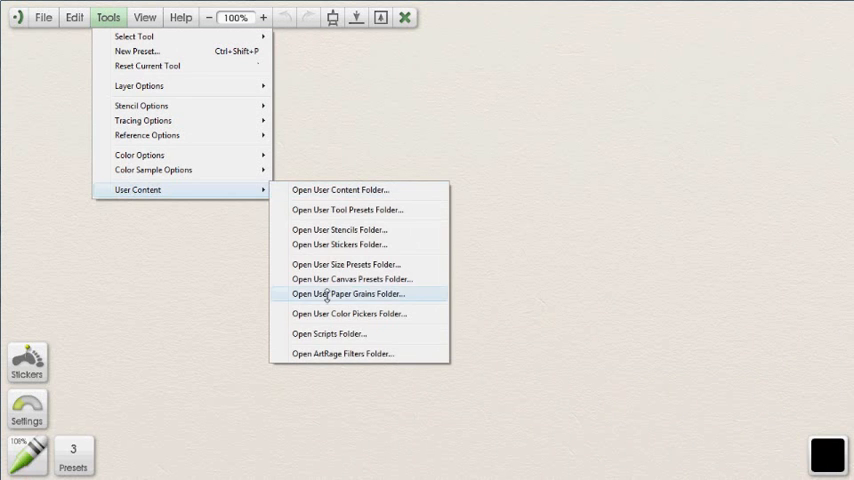
{"action": "mouse_move", "coordinate": [367, 293]}
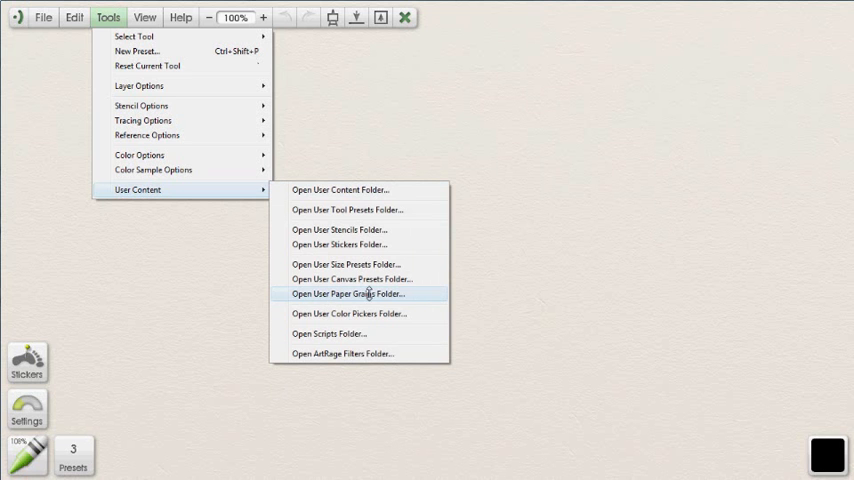
Open the Grains folder, move grains_nicecollection into it, and close the Downloads window
{"action": "left_click", "coordinate": [348, 293]}
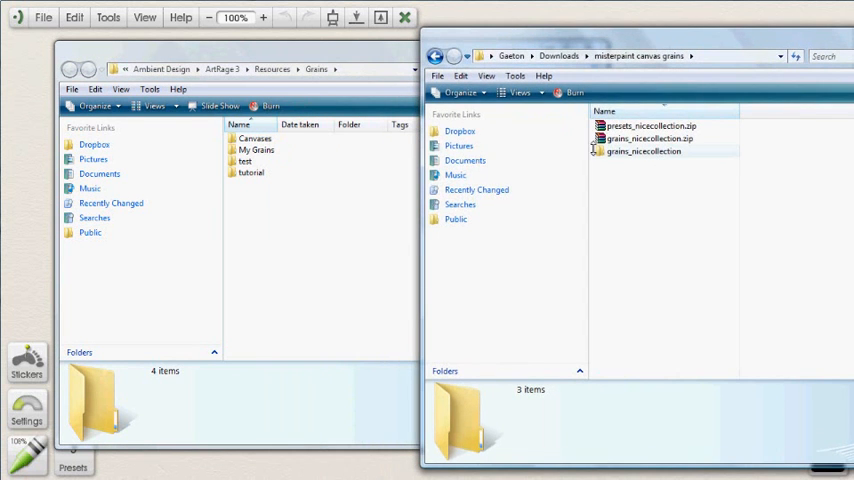
{"action": "left_click", "coordinate": [643, 151]}
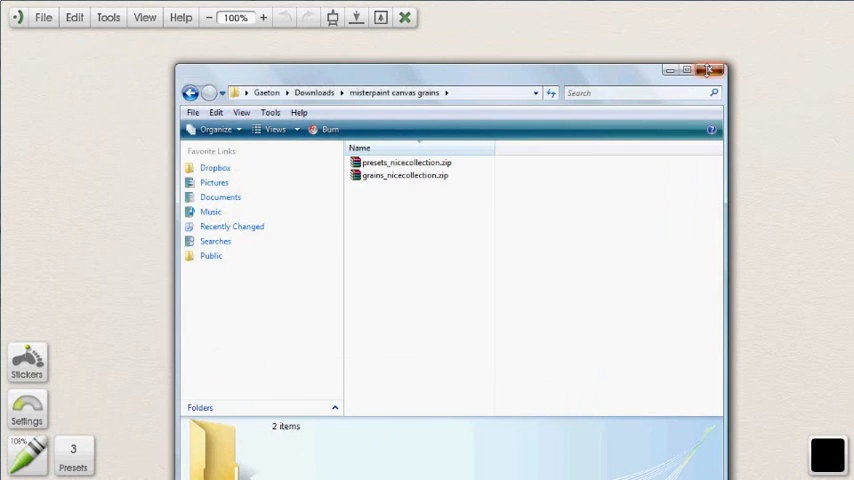
{"action": "left_click", "coordinate": [711, 70]}
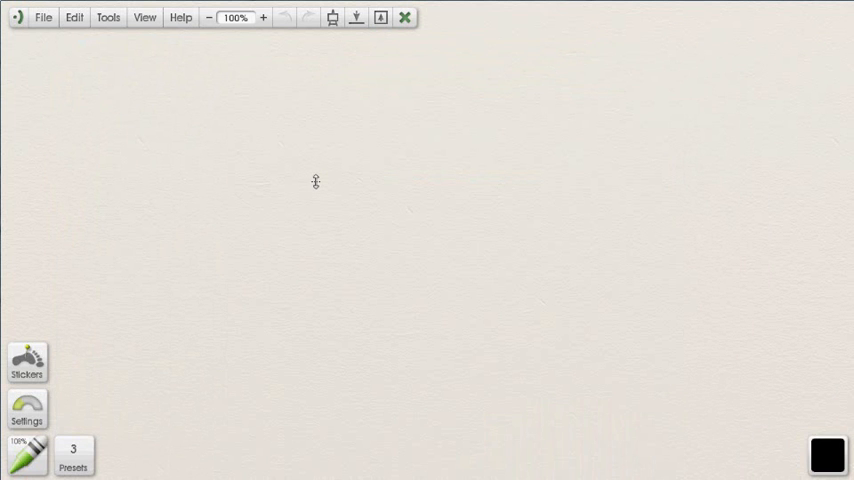
{"action": "mouse_move", "coordinate": [32, 77]}
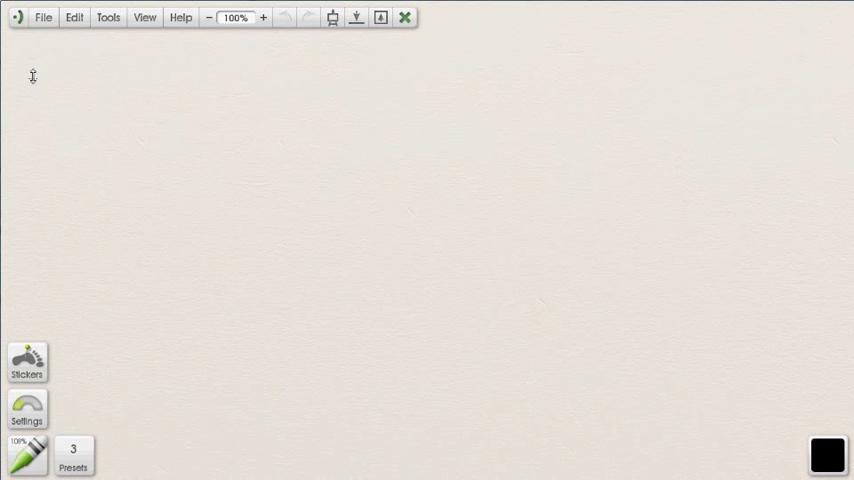
Create a new painting with the newmrpaint_14 canvas from the presets_nicecollection group
{"action": "left_click", "coordinate": [43, 17]}
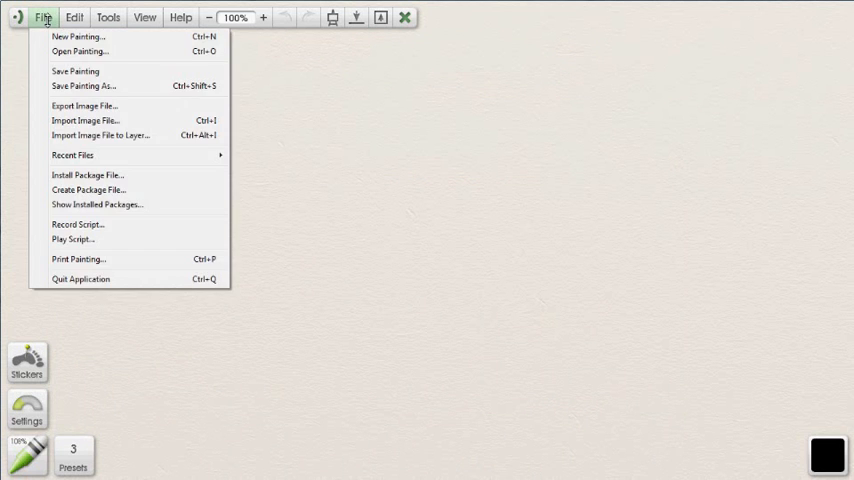
{"action": "left_click", "coordinate": [78, 37]}
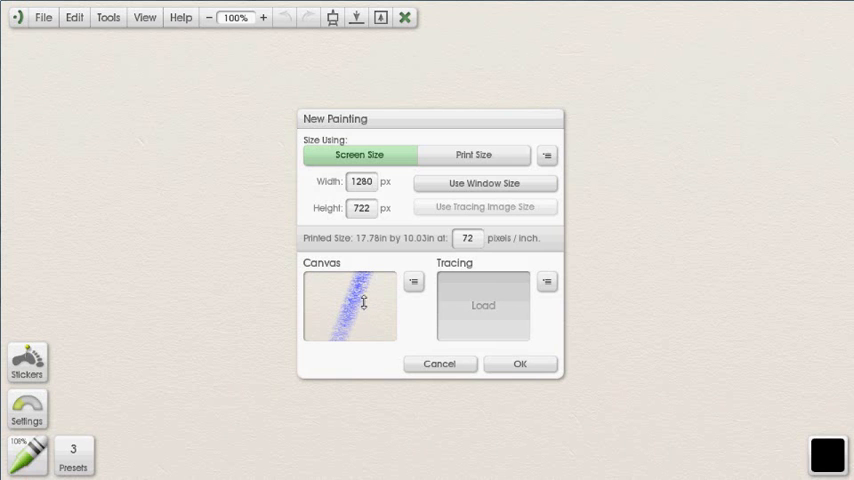
{"action": "left_click", "coordinate": [413, 281]}
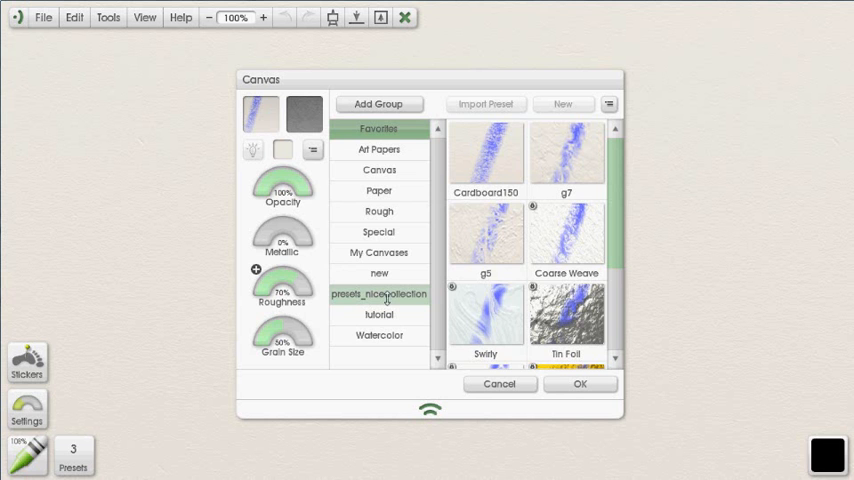
{"action": "left_click", "coordinate": [379, 293]}
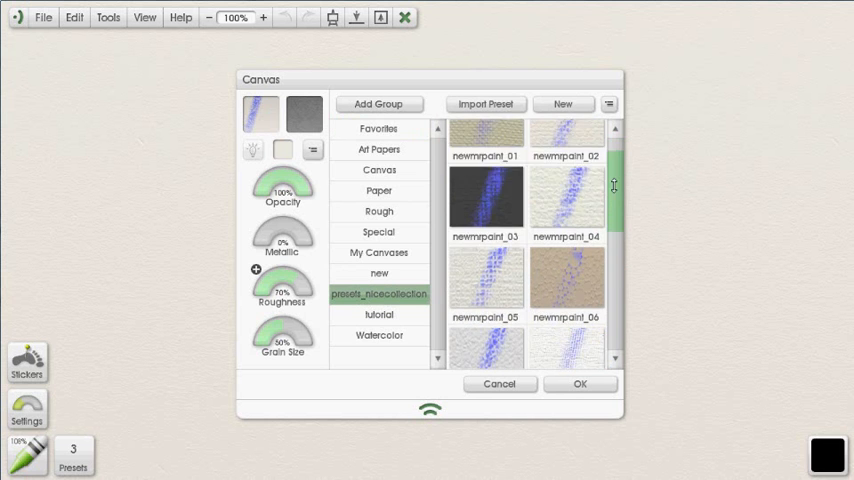
{"action": "scroll", "scroll_direction": "down", "scroll_amount": 3}
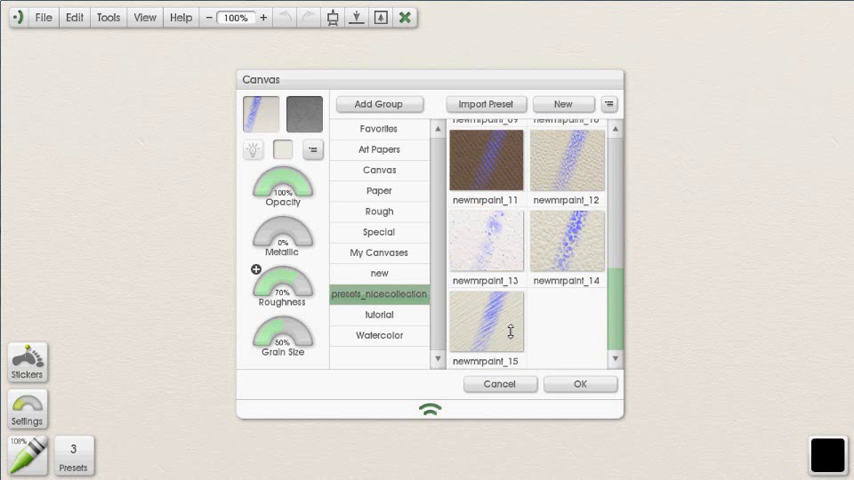
{"action": "left_click", "coordinate": [565, 243]}
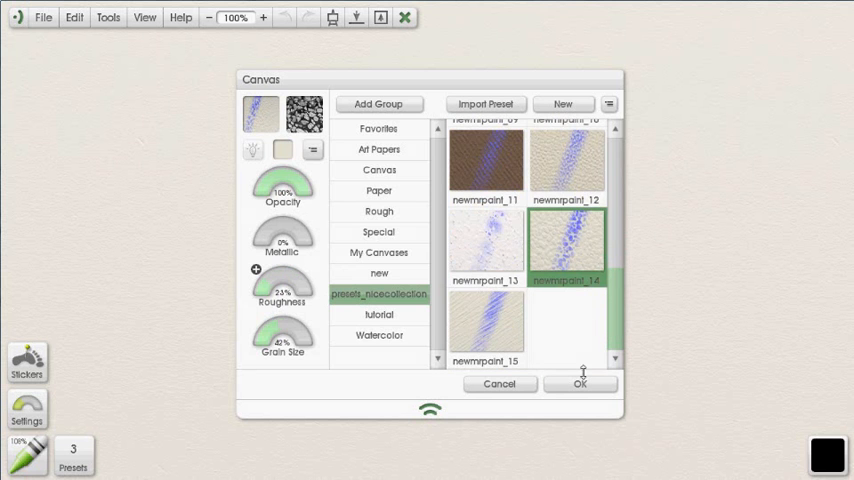
{"action": "left_click", "coordinate": [580, 383]}
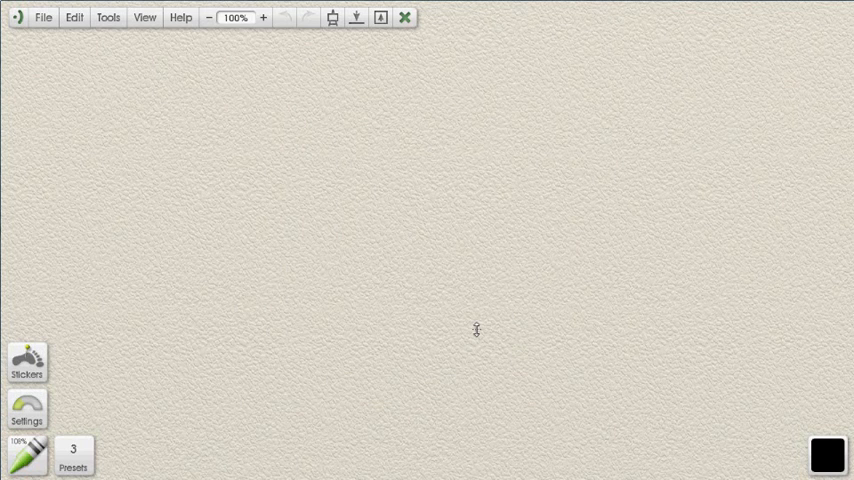
{"action": "left_click_drag", "start_coordinate": [385, 80], "coordinate": [240, 170]}
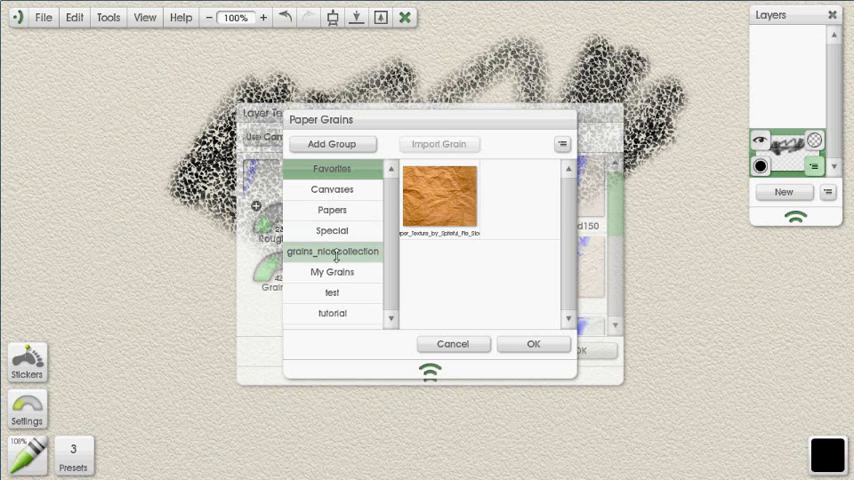
Apply a grains_nicecollection paper grain to the layer and paint a stroke at the lower right
{"action": "left_click", "coordinate": [333, 251]}
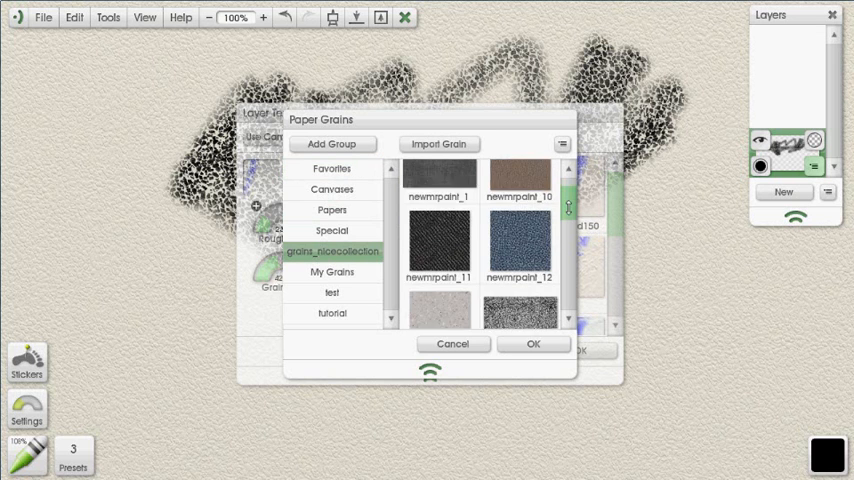
{"action": "scroll", "scroll_direction": "down", "scroll_amount": 3}
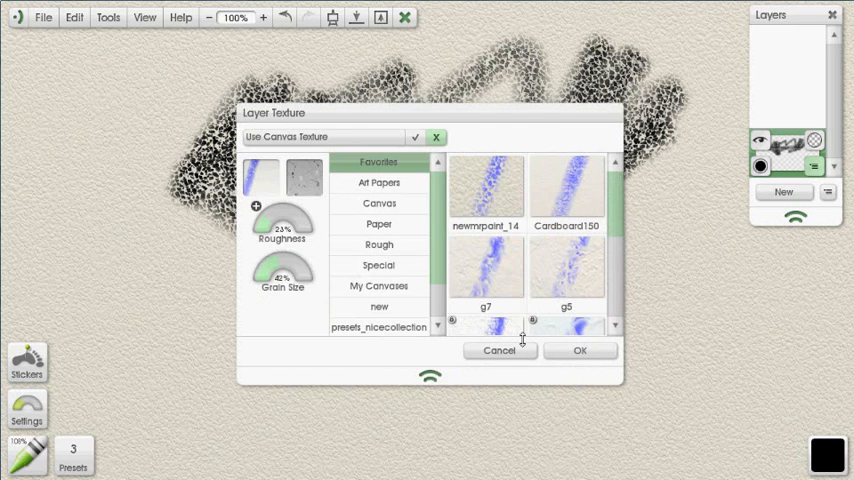
{"action": "left_click", "coordinate": [579, 350]}
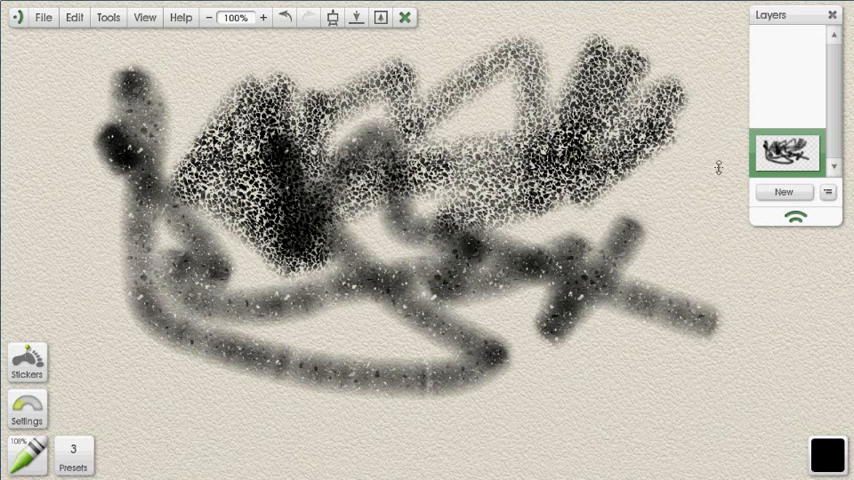
{"action": "left_click_drag", "start_coordinate": [660, 160], "coordinate": [620, 415]}
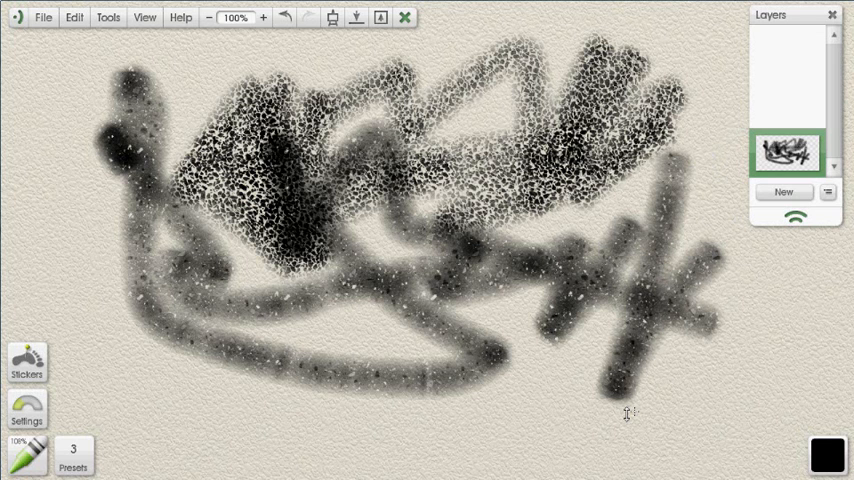